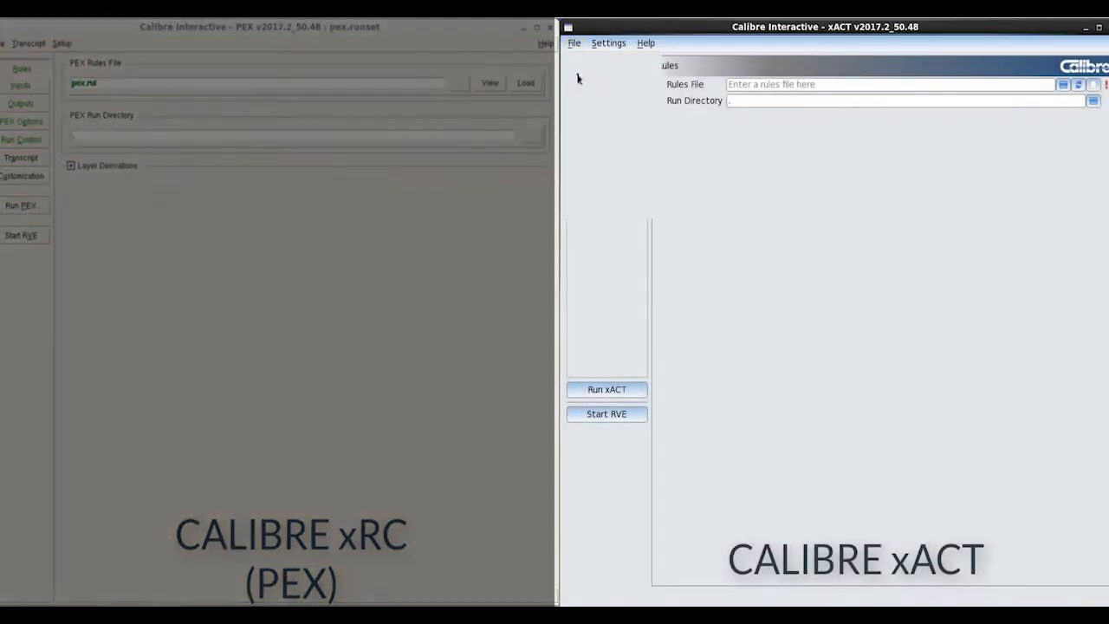
# Load the pex.runset file so its PEX settings are converted into xACT
pyautogui.click(574, 42)
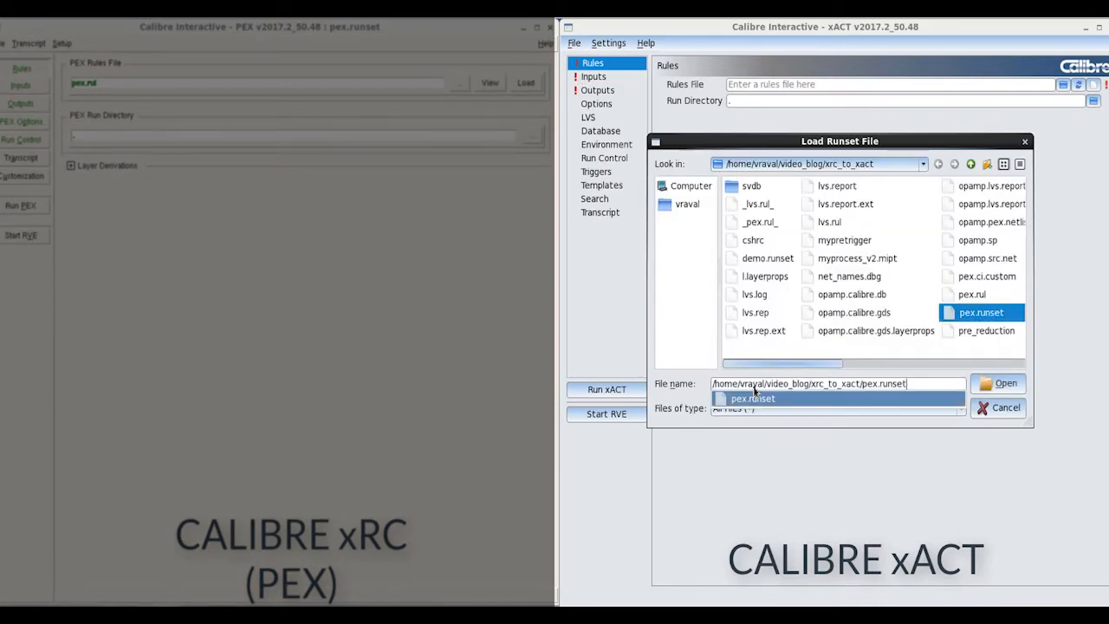
pyautogui.click(1005, 383)
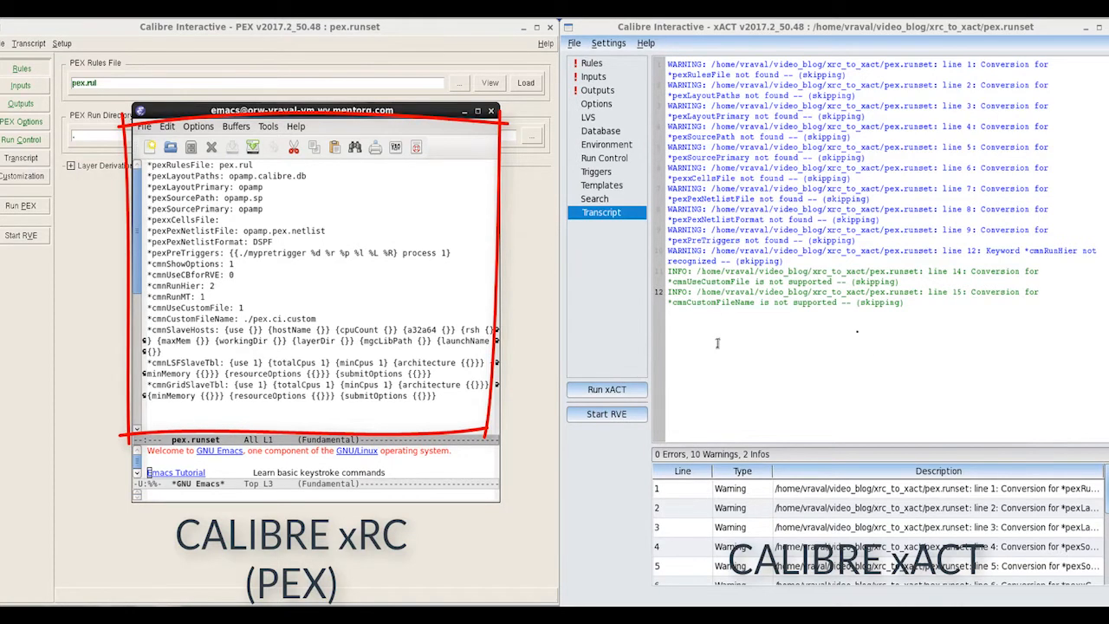
# Review the Rules, Inputs, Outputs, Triggers and Run Control pages against the original runset
pyautogui.click(593, 62)
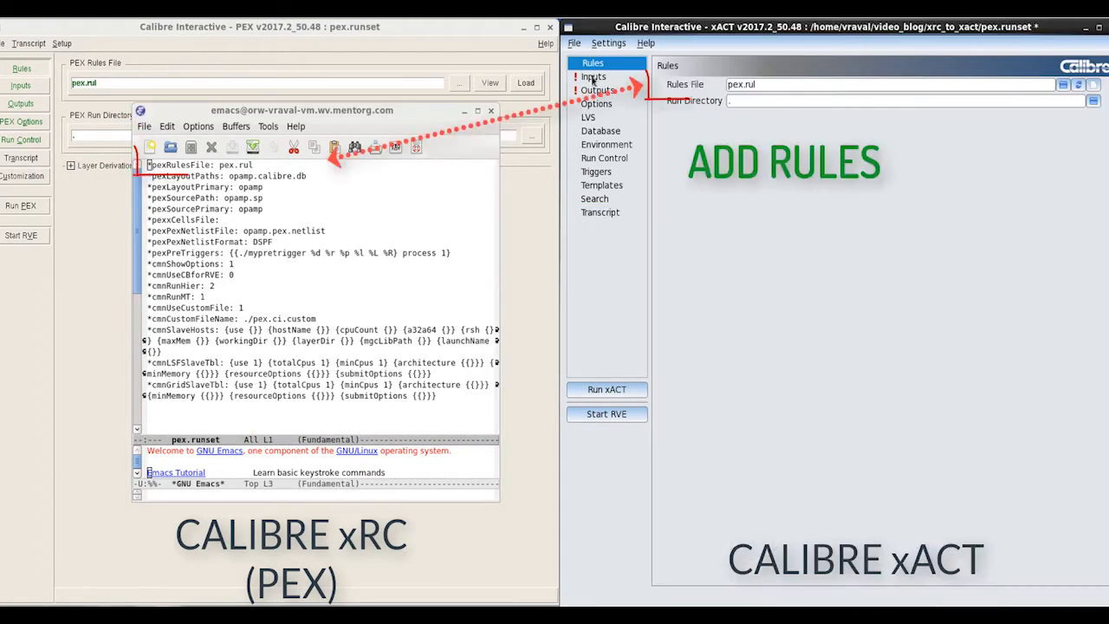
pyautogui.click(595, 76)
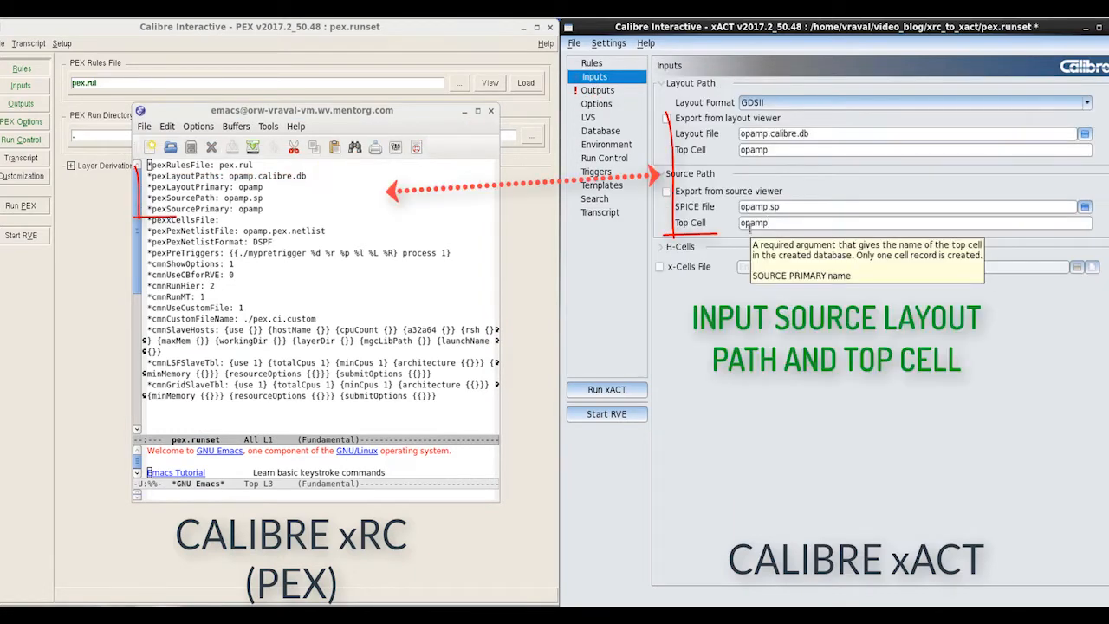
pyautogui.click(598, 90)
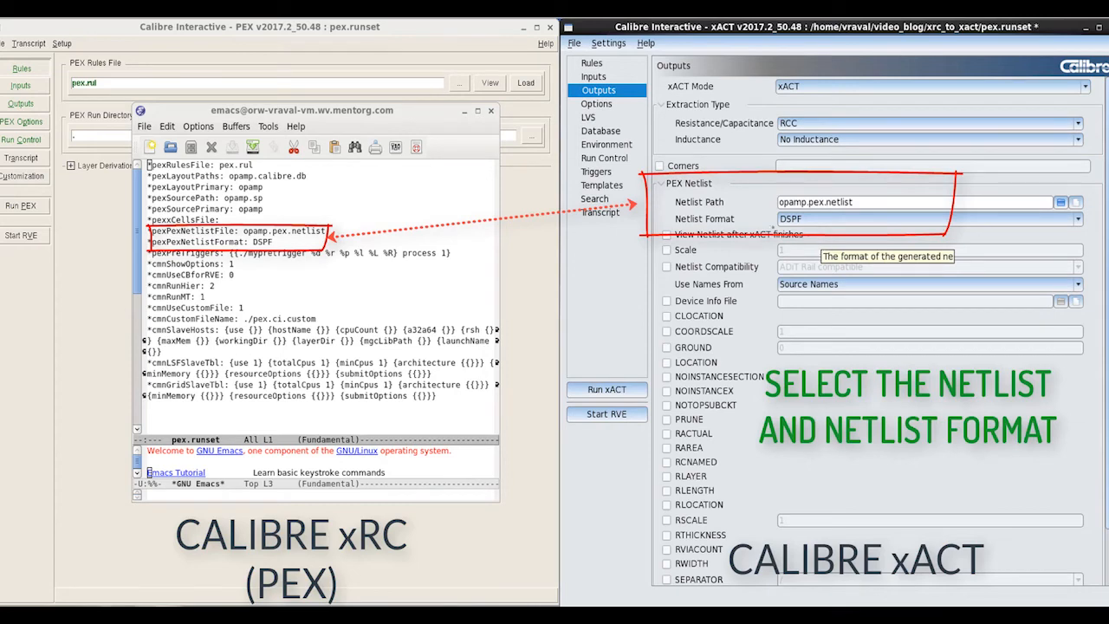
pyautogui.click(596, 172)
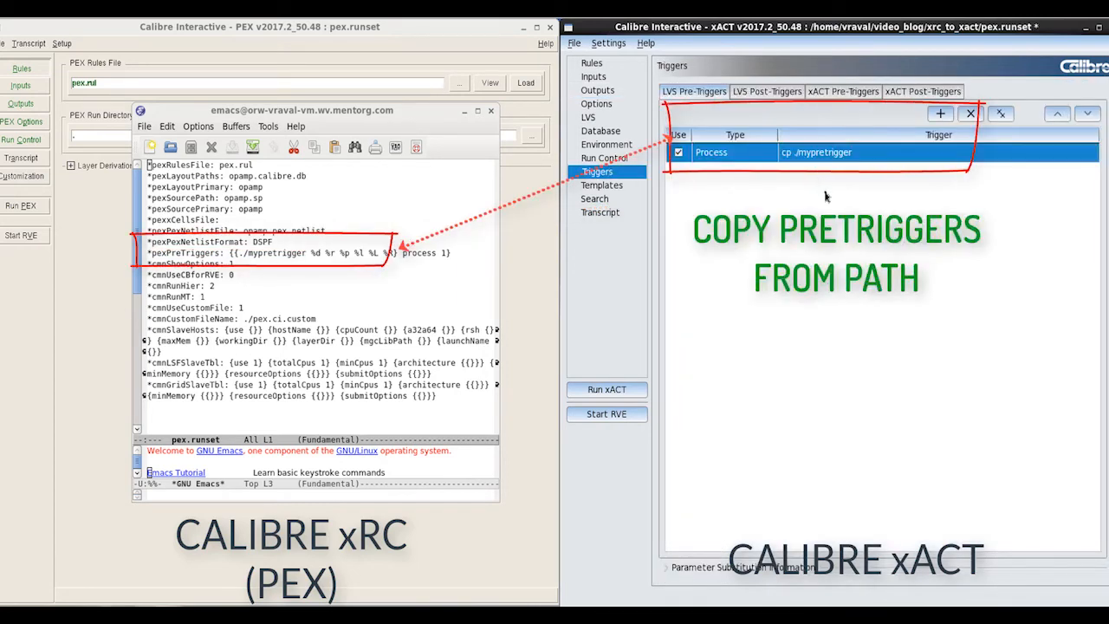
pyautogui.click(605, 157)
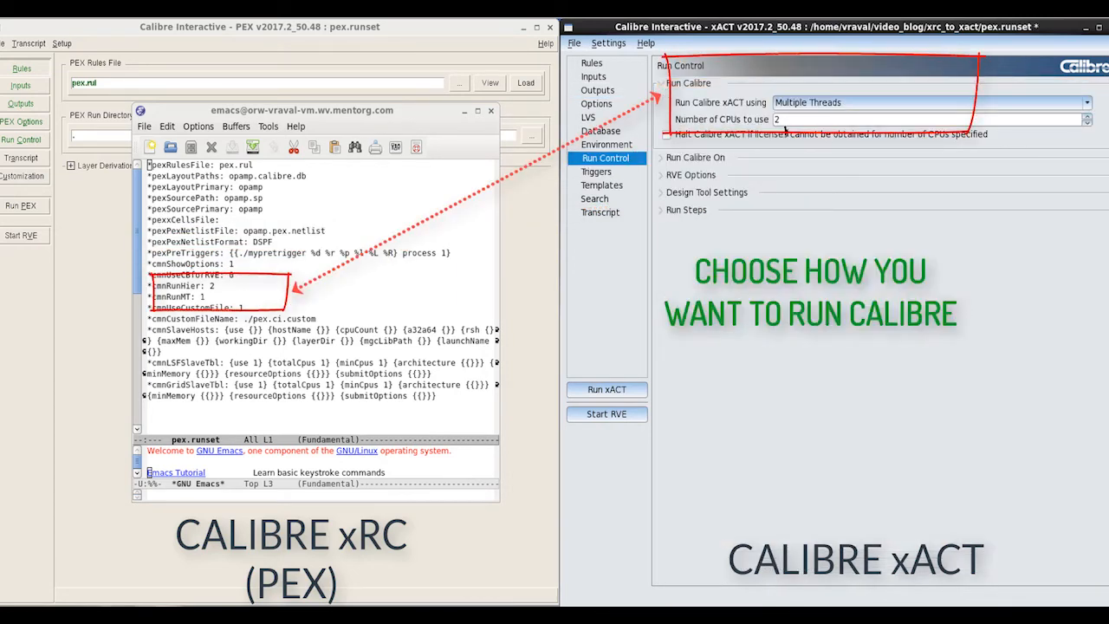
pyautogui.click(591, 62)
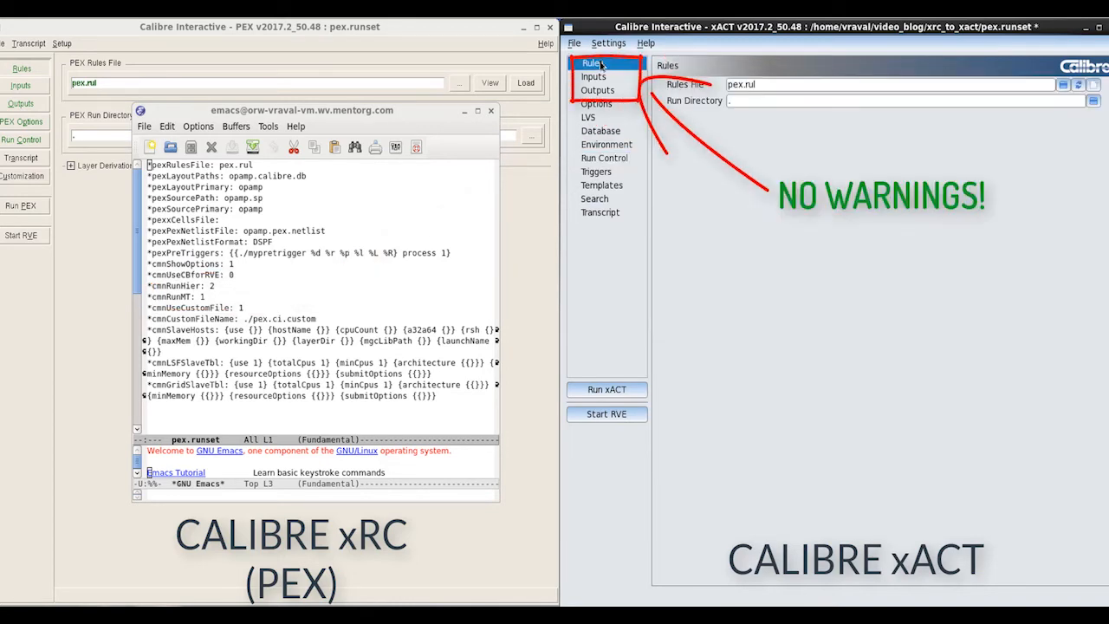
# View the Run Control settings showing multiple threads on 2 CPUs
pyautogui.click(603, 158)
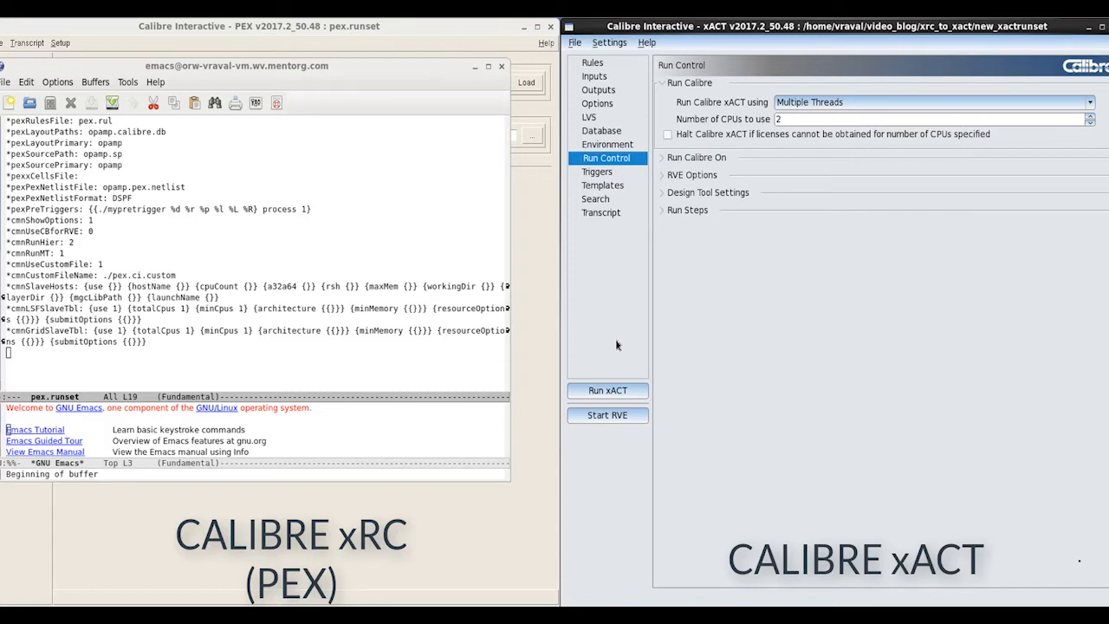
# Search for 'netlist format' and confirm the PEX netlist format is DSPF
pyautogui.click(596, 198)
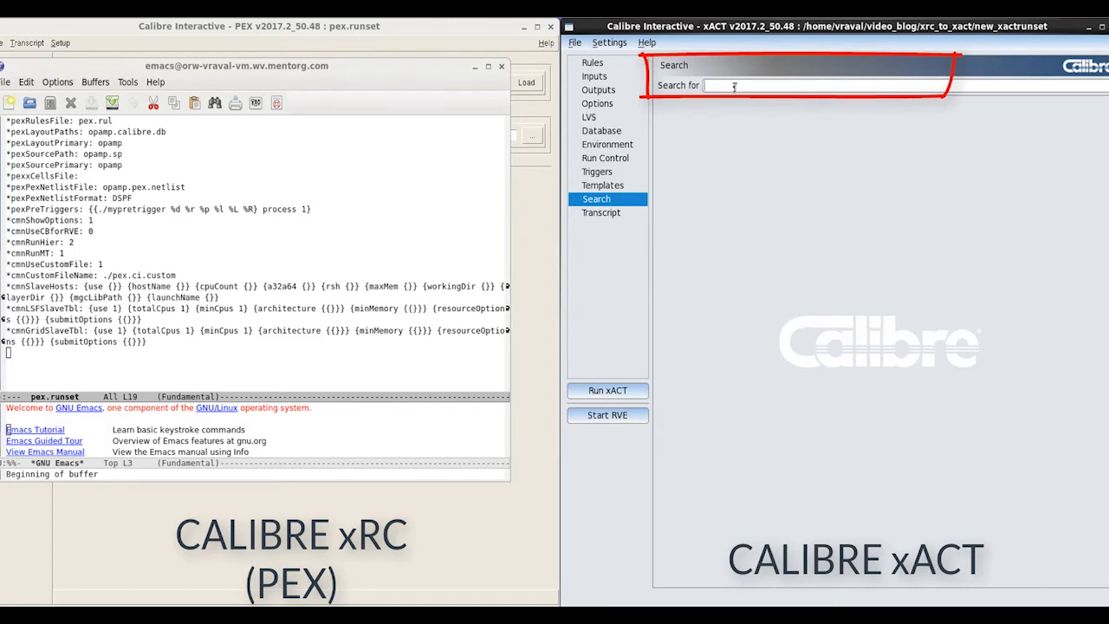
pyautogui.write('netlist format')
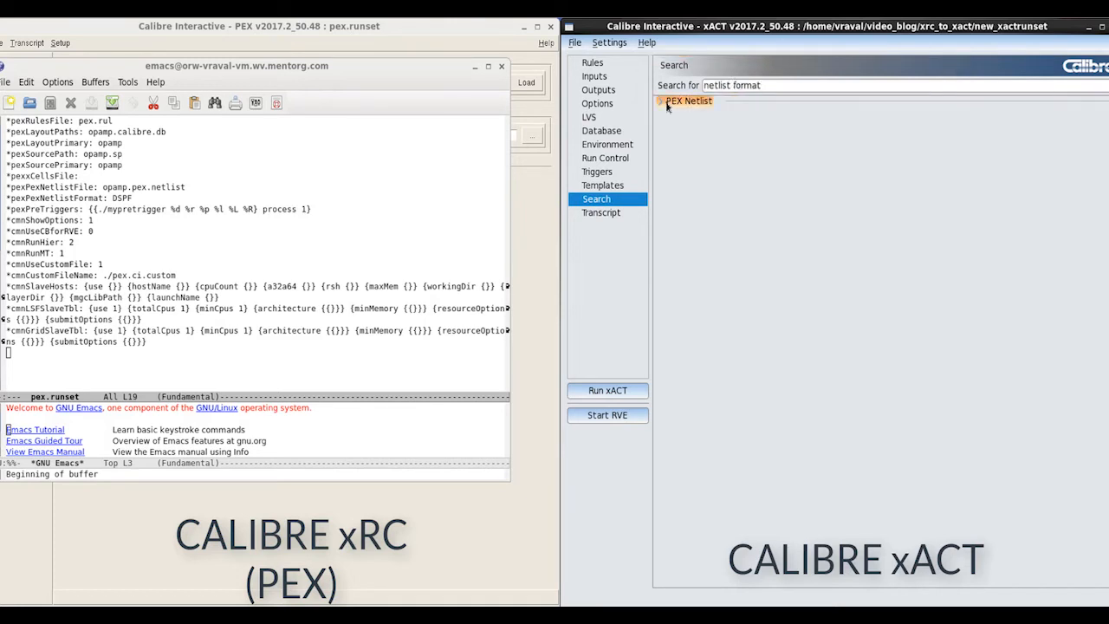
pyautogui.click(690, 101)
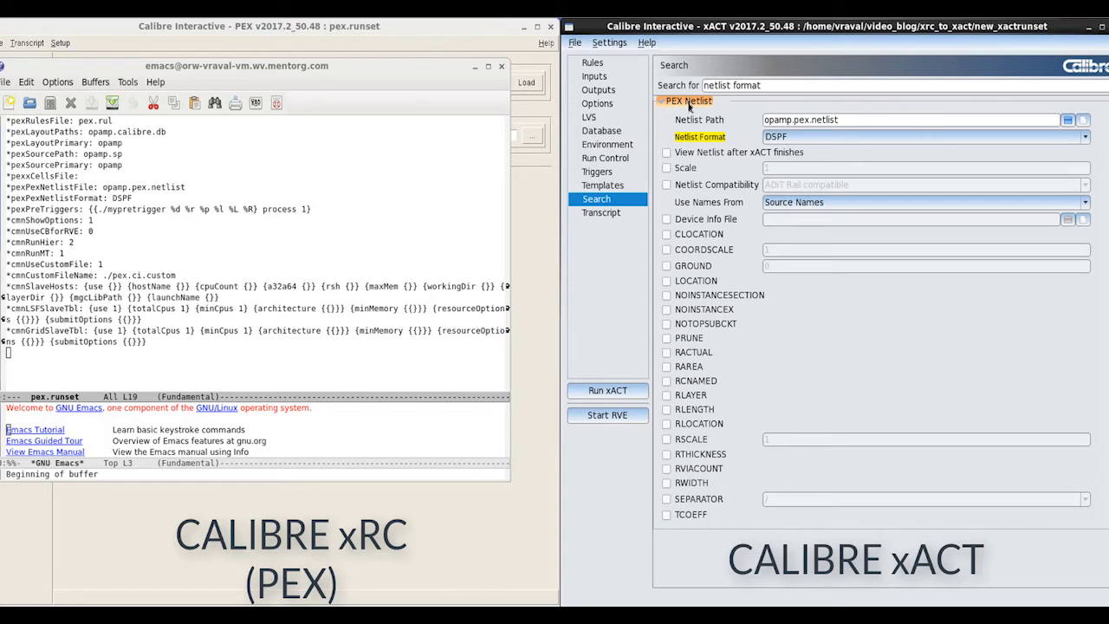
pyautogui.click(1085, 137)
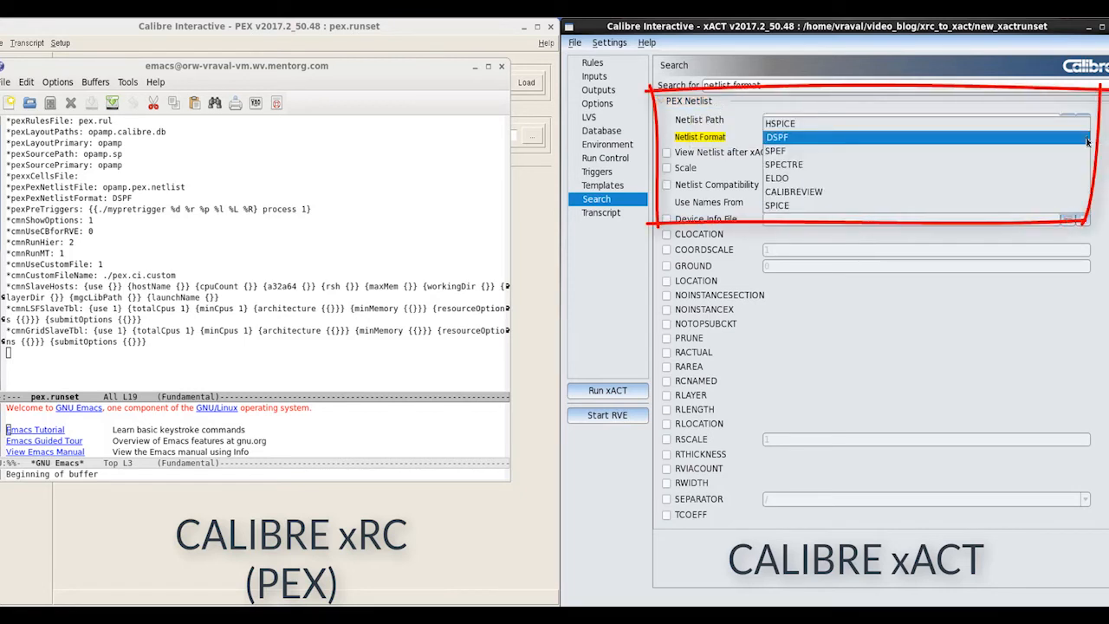
pyautogui.click(776, 136)
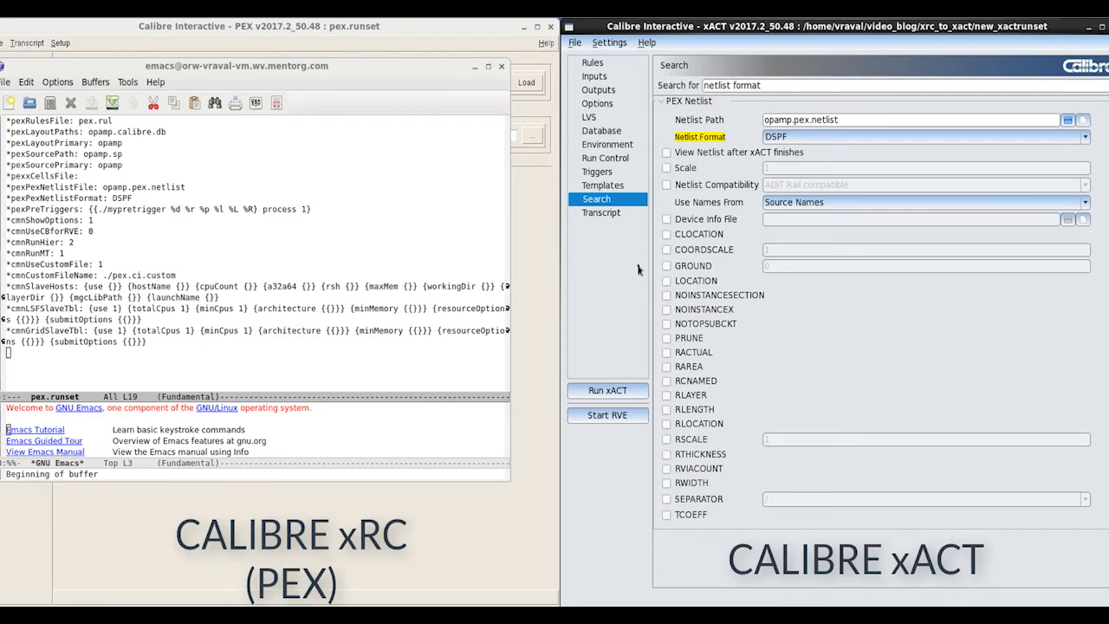
pyautogui.write('*')
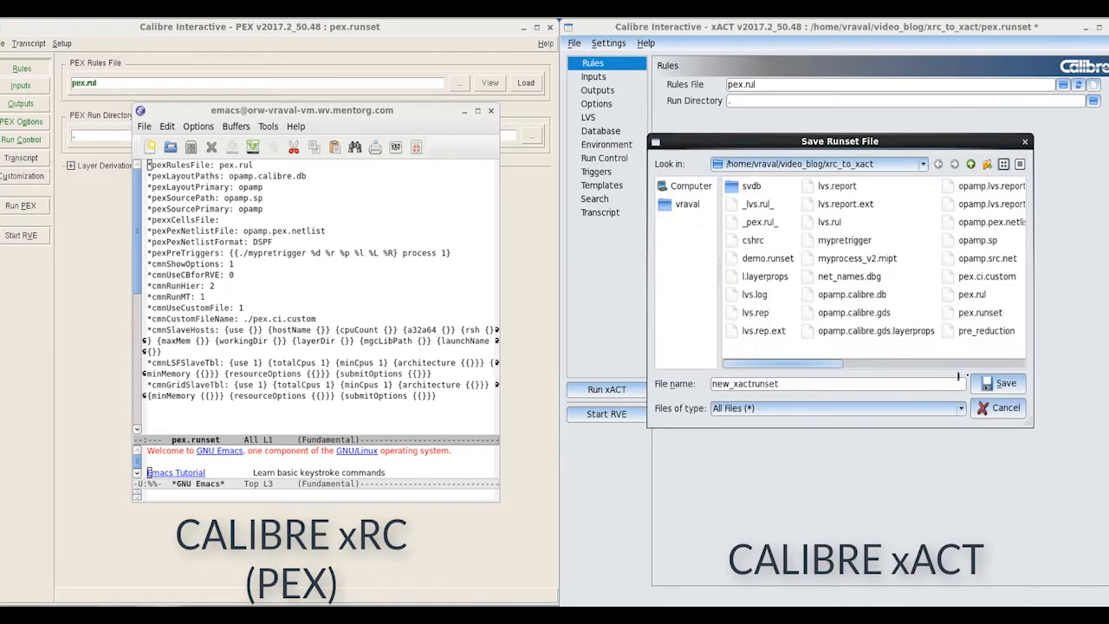
# Save the converted settings as the runset new_xactrunset
pyautogui.click(1000, 383)
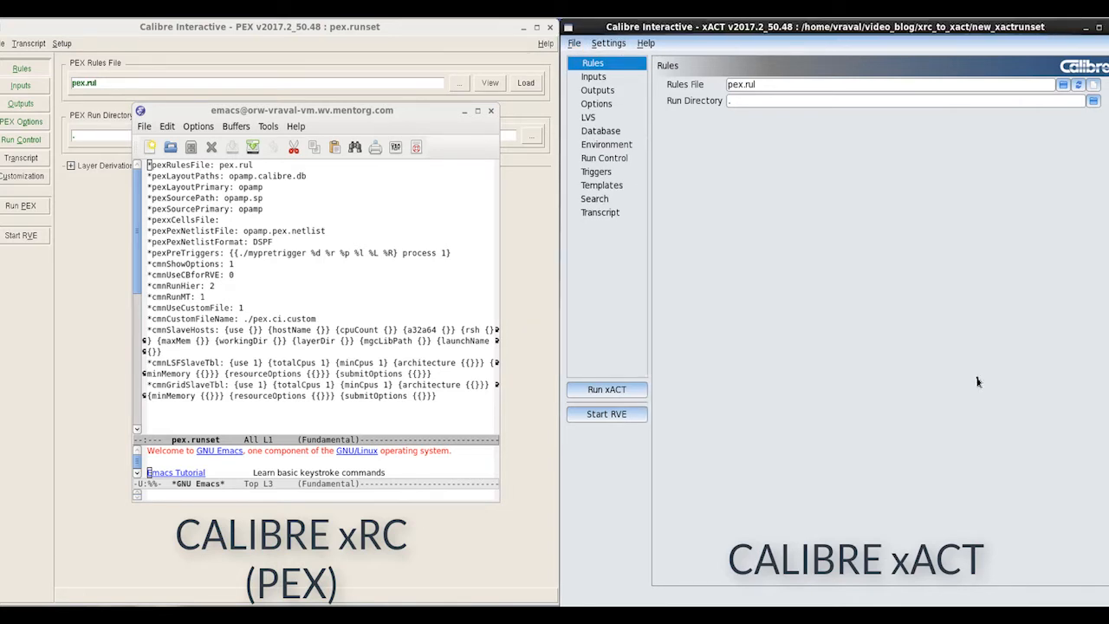
pyautogui.moveTo(969, 366)
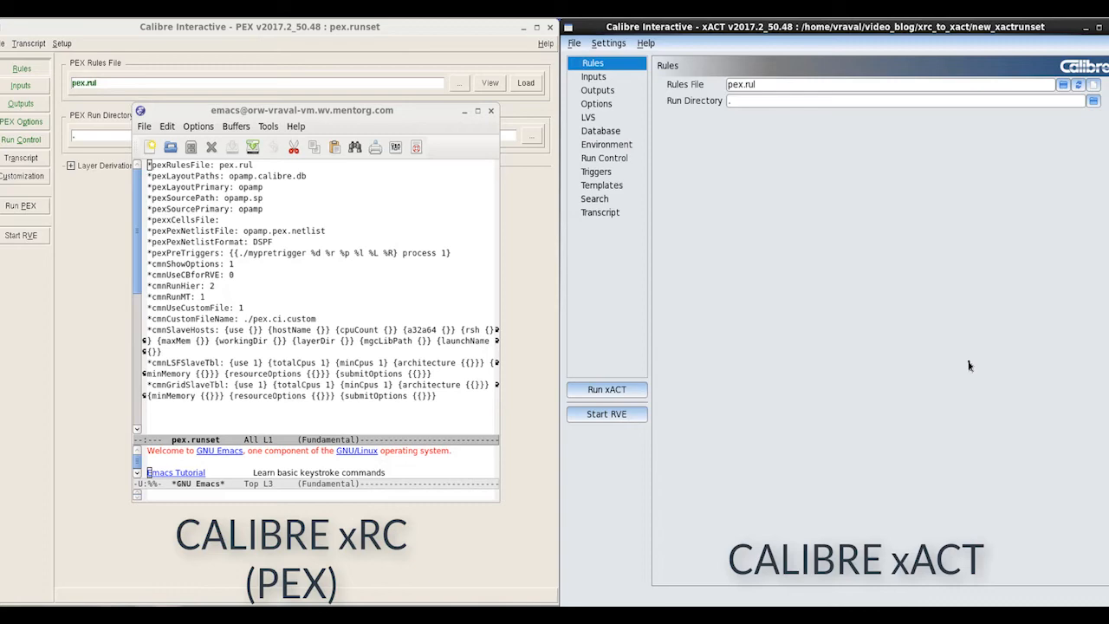